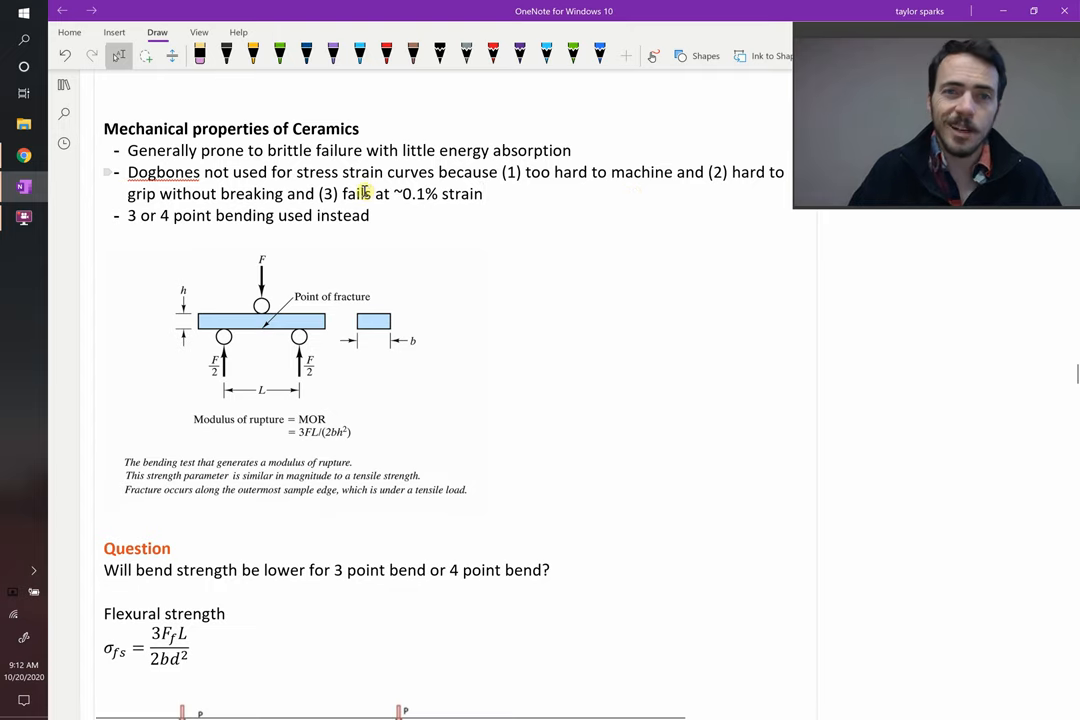
{"action": "mouse_move", "coordinate": [452, 216]}
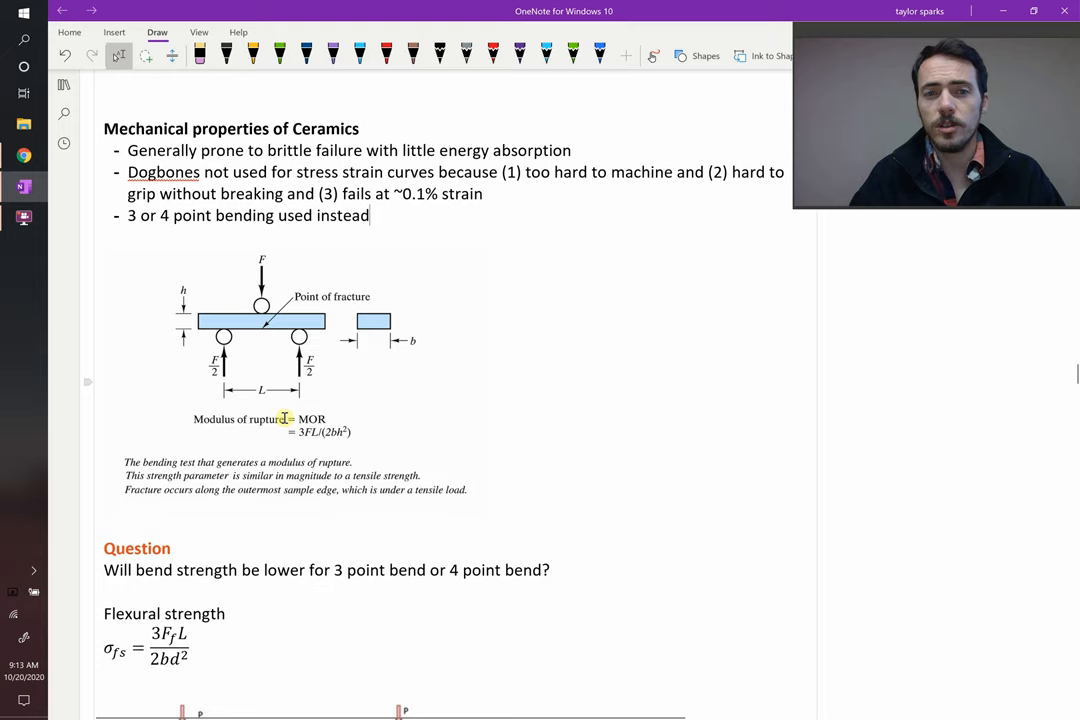
{"action": "mouse_move", "coordinate": [336, 448]}
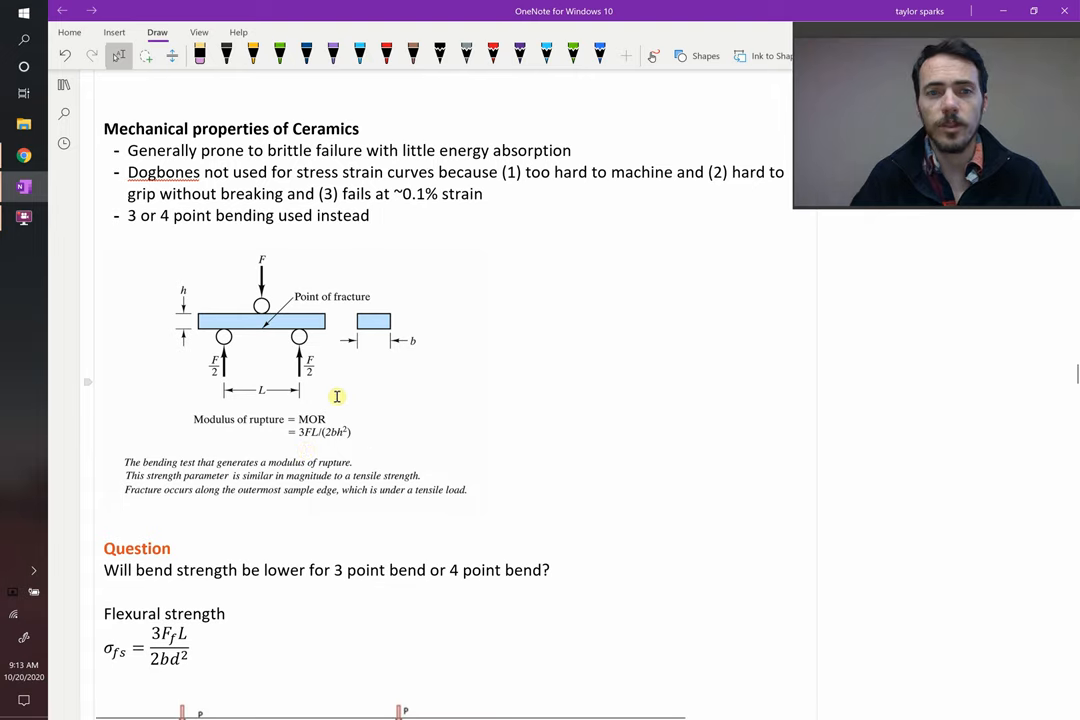
Sketch a beam outline beside the Question with blue three-point loading force arrows.
{"action": "scroll", "scroll_direction": "down", "scroll_amount": 3}
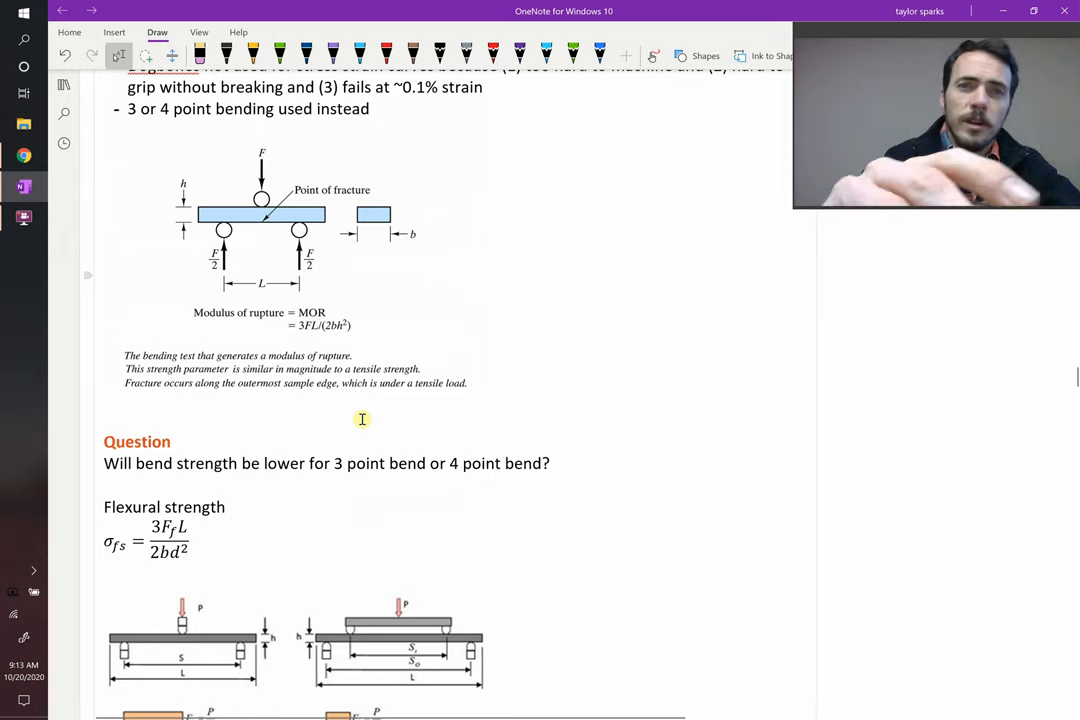
{"action": "left_click_drag", "start_coordinate": [624, 414], "coordinate": [816, 430]}
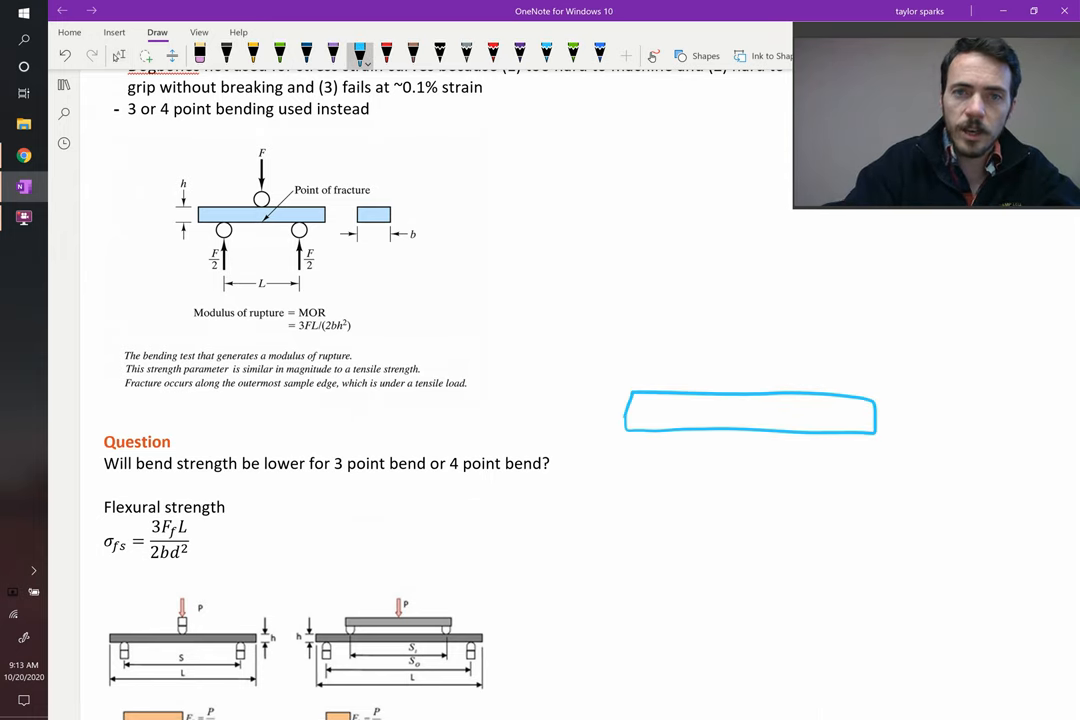
{"action": "left_click_drag", "start_coordinate": [740, 316], "coordinate": [744, 384]}
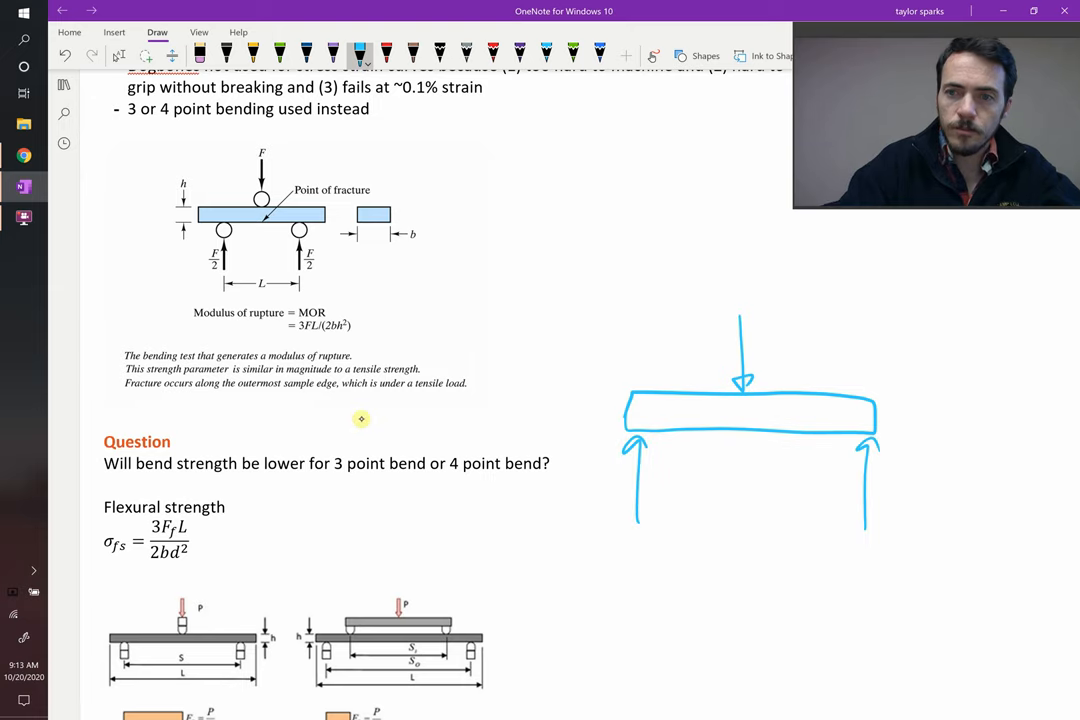
Add red four-point bending force arrows to the beam sketch.
{"action": "left_click", "coordinate": [384, 50]}
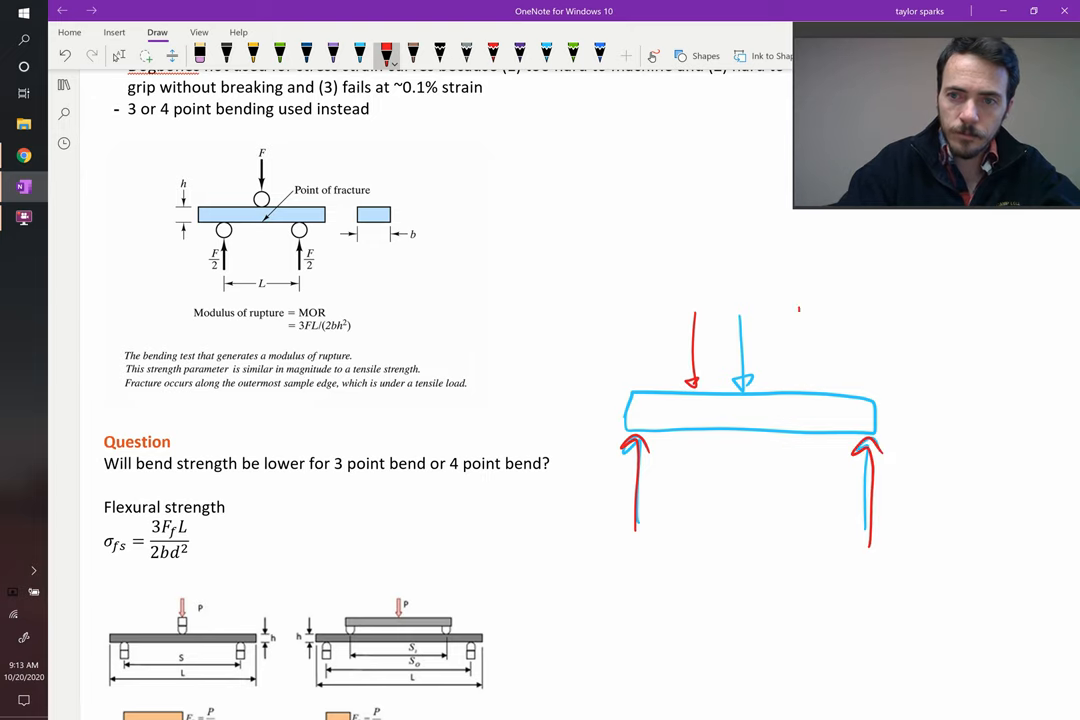
{"action": "left_click_drag", "start_coordinate": [798, 308], "coordinate": [798, 388]}
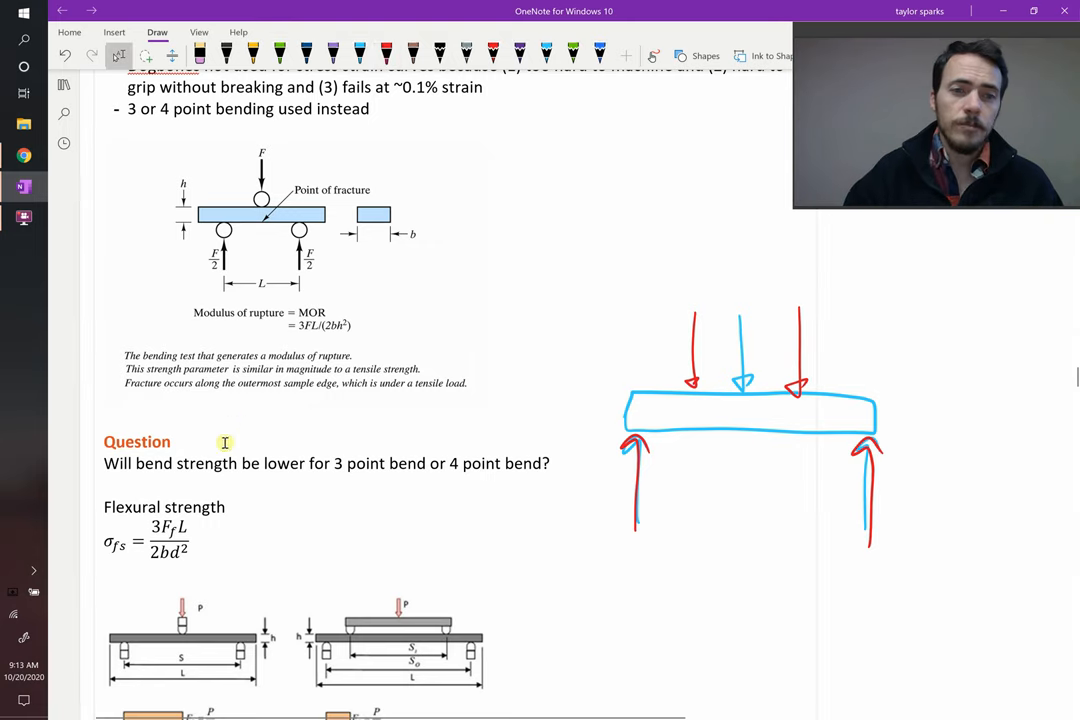
{"action": "scroll", "scroll_direction": "down", "scroll_amount": 3}
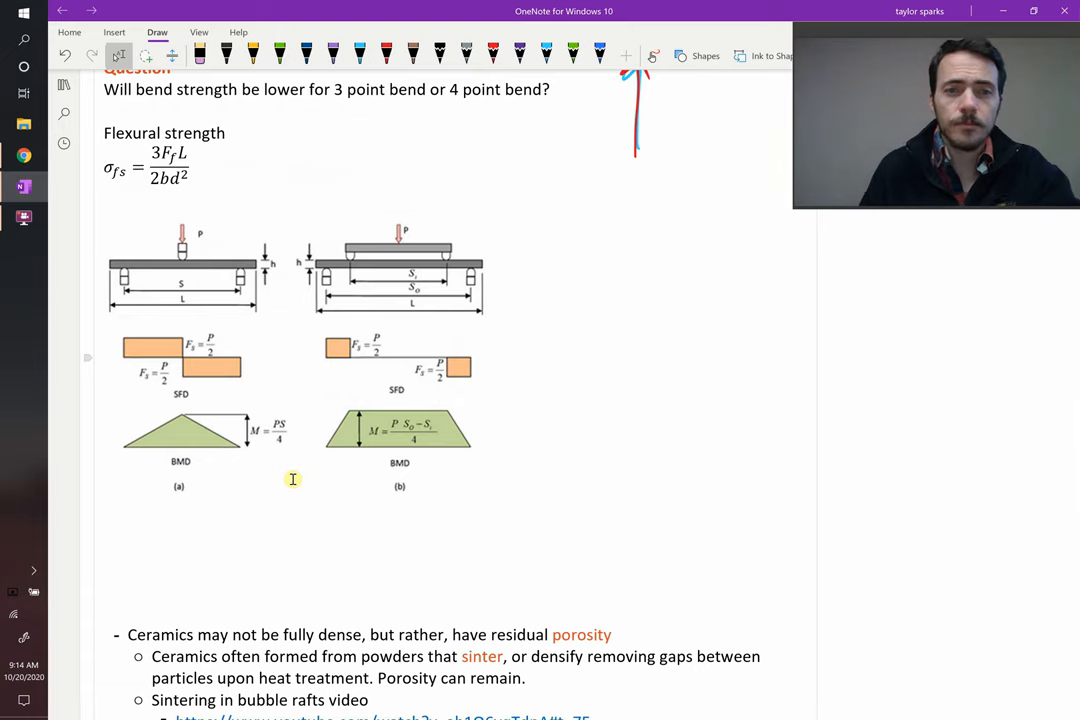
Hatch the beam span between the two inner four-point loads in red ink.
{"action": "left_click", "coordinate": [386, 50]}
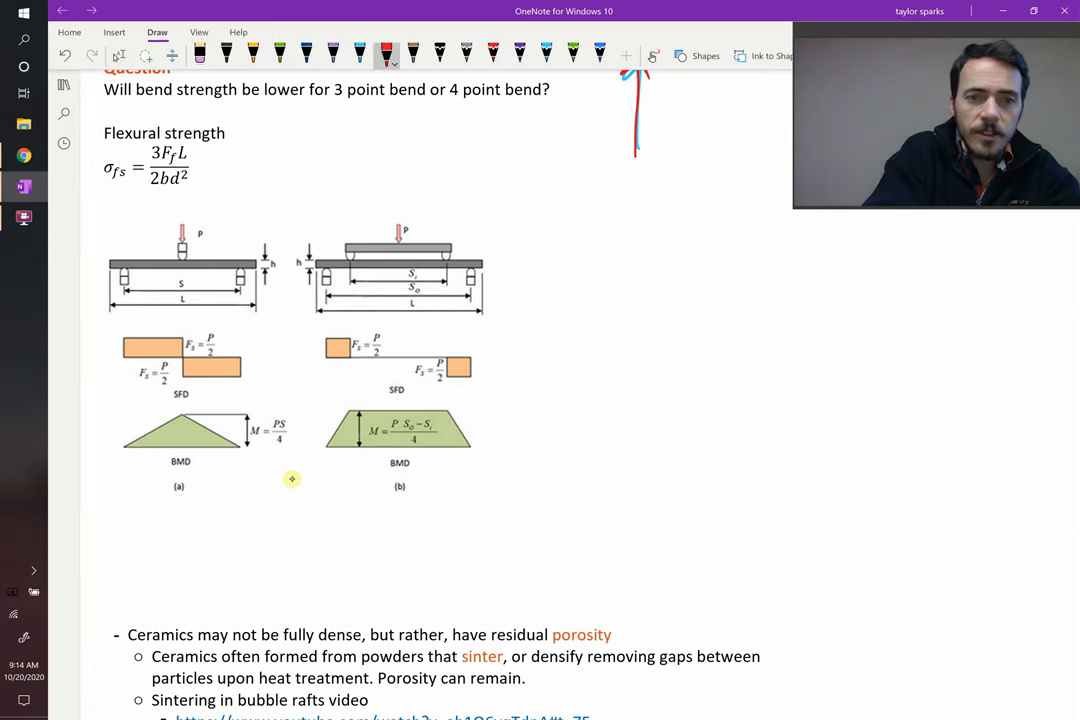
{"action": "left_click_drag", "start_coordinate": [262, 412], "coordinate": [350, 408]}
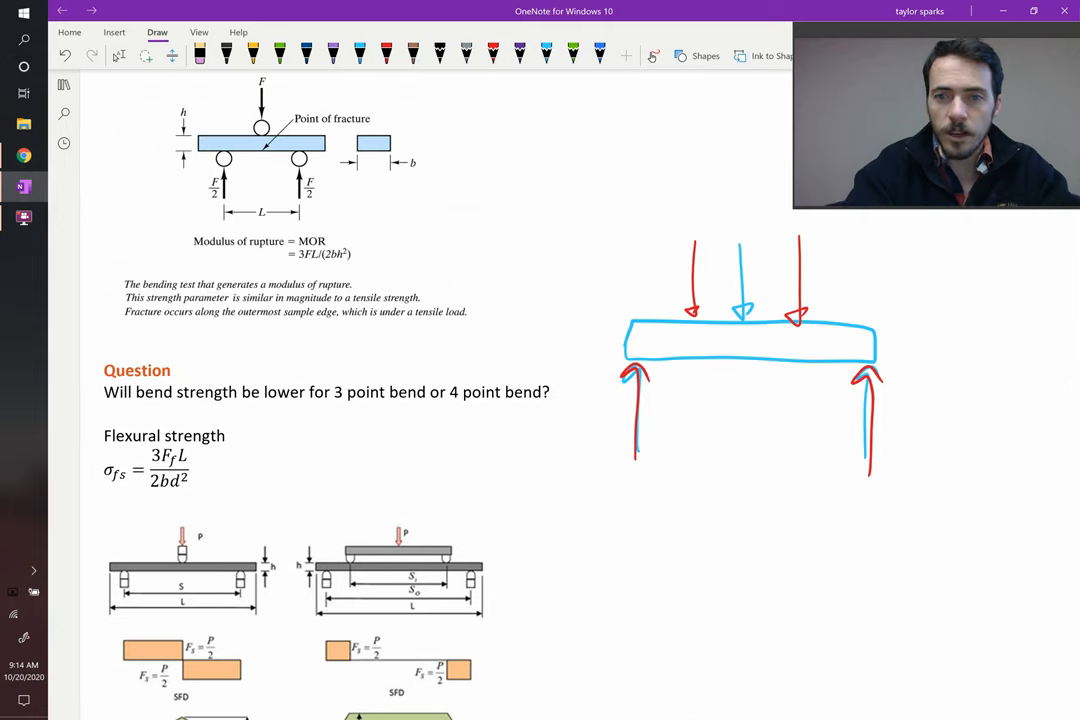
{"action": "left_click", "coordinate": [388, 56]}
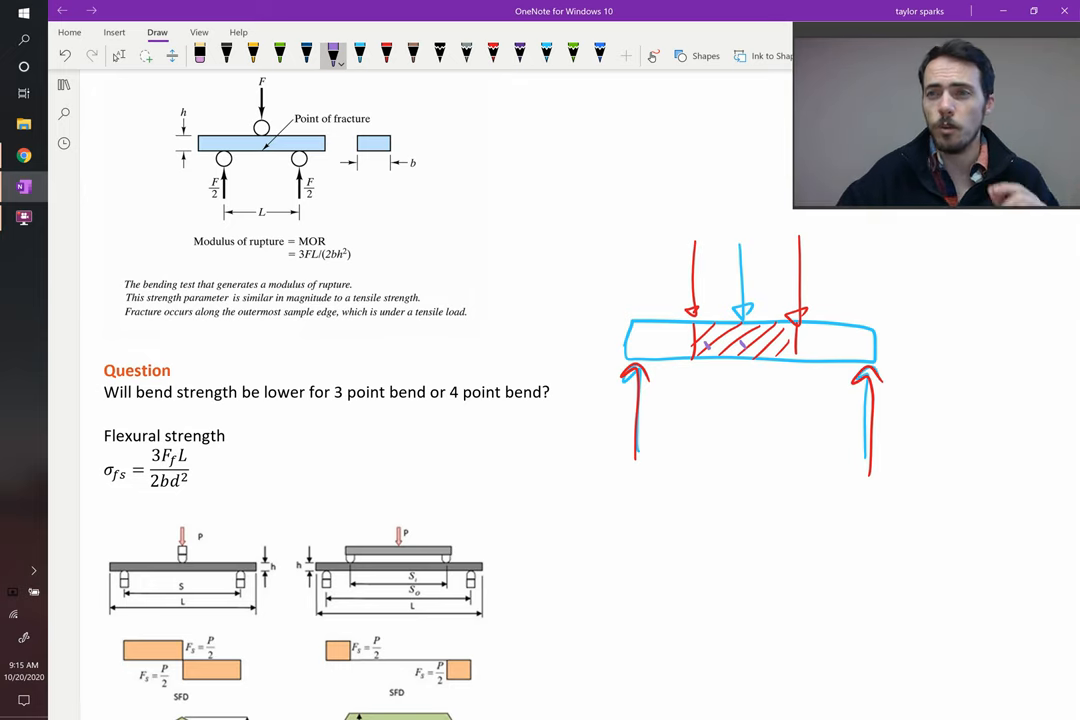
{"action": "scroll", "scroll_direction": "down", "scroll_amount": 3}
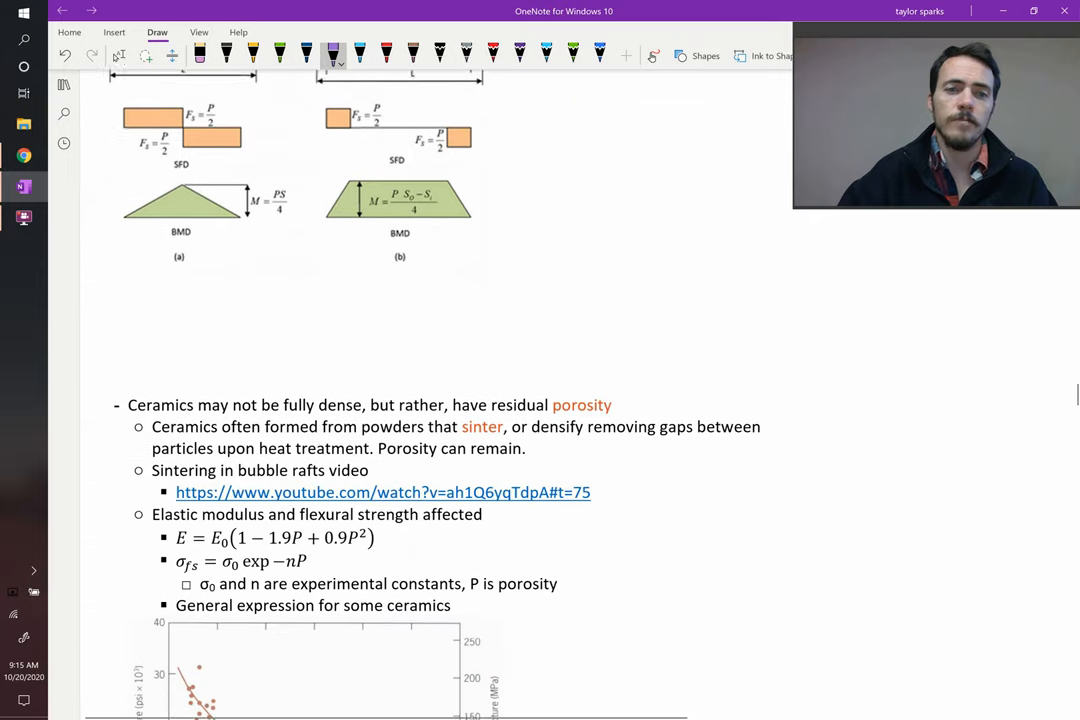
Mark orange necks between the packed particles in the sintering sketch.
{"action": "scroll", "scroll_direction": "down", "scroll_amount": 3}
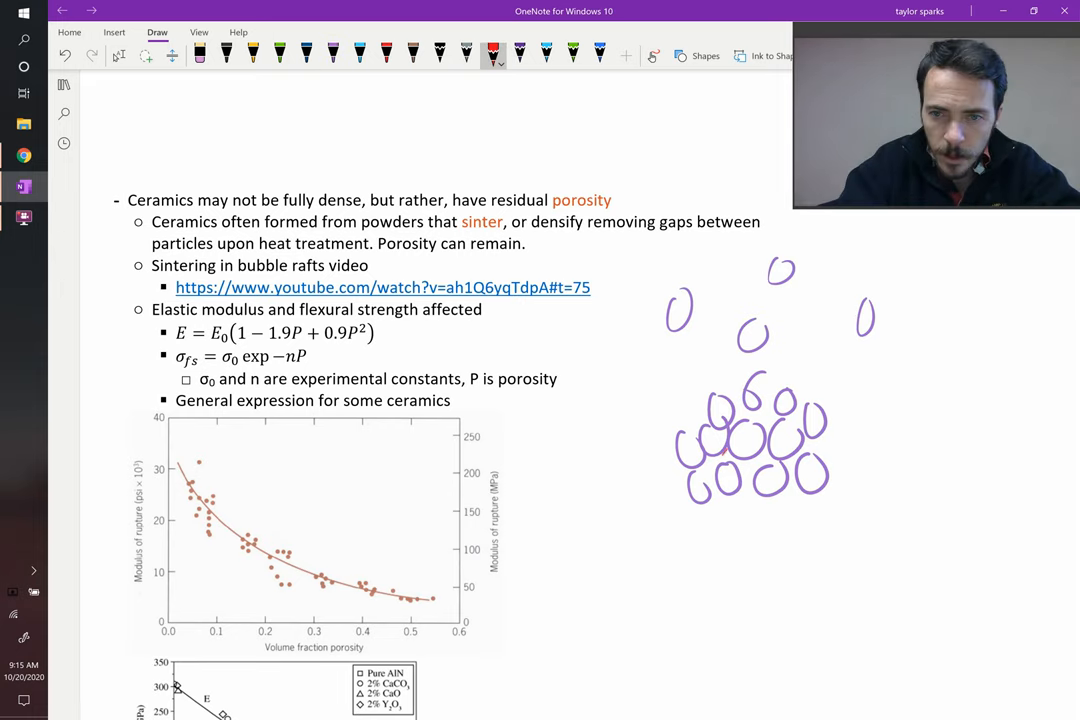
{"action": "left_click_drag", "start_coordinate": [720, 456], "coordinate": [760, 464]}
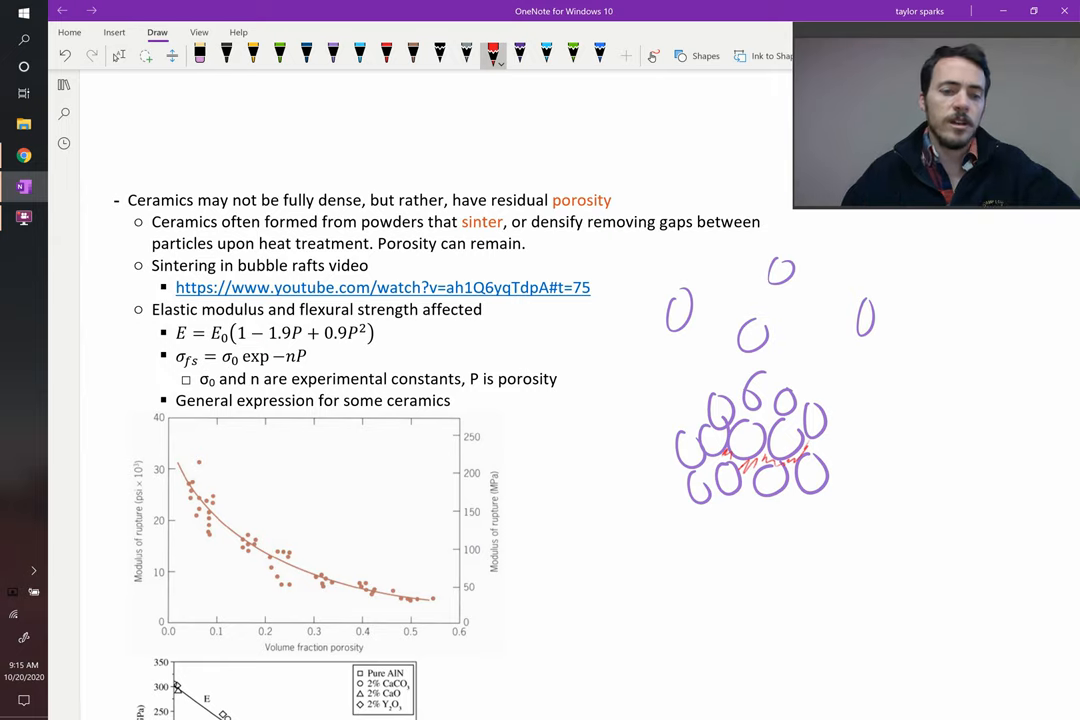
Leave inking via Lasso Select and follow the bubble-raft sintering YouTube link.
{"action": "left_click", "coordinate": [118, 56]}
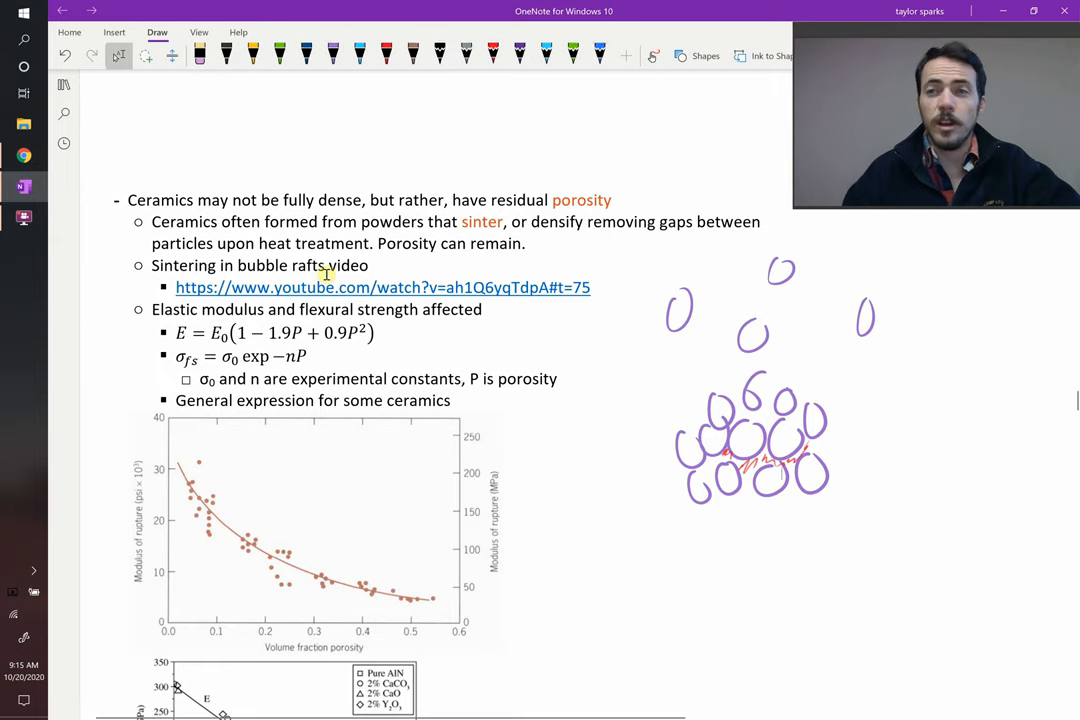
{"action": "left_click", "coordinate": [382, 288]}
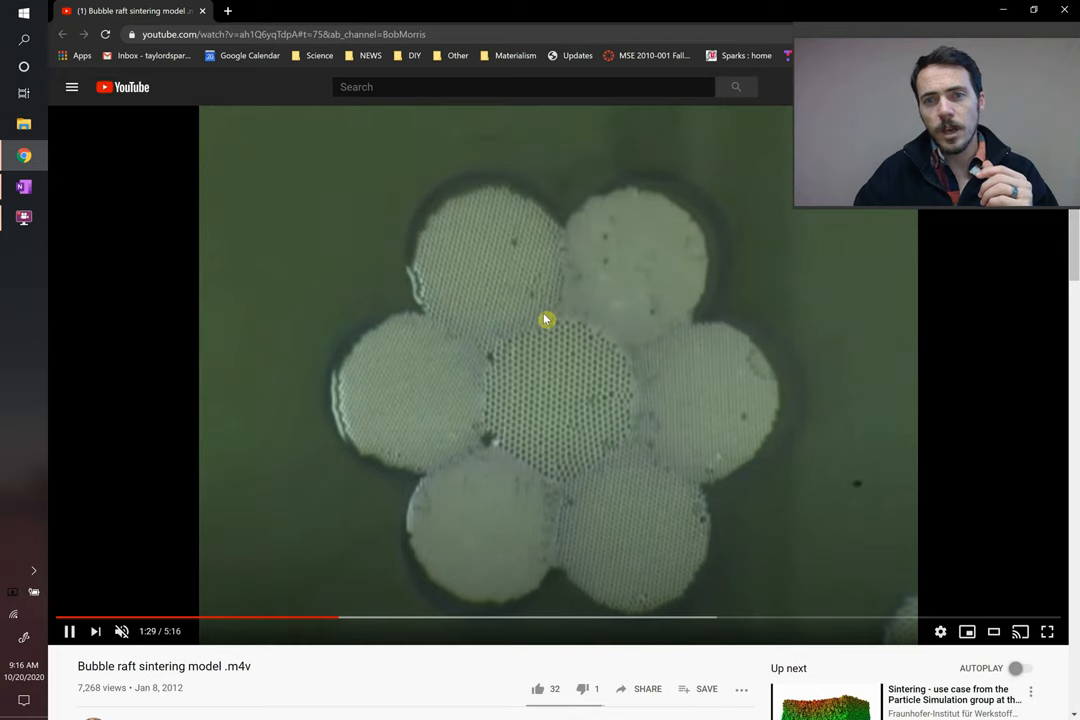
{"action": "mouse_move", "coordinate": [496, 442]}
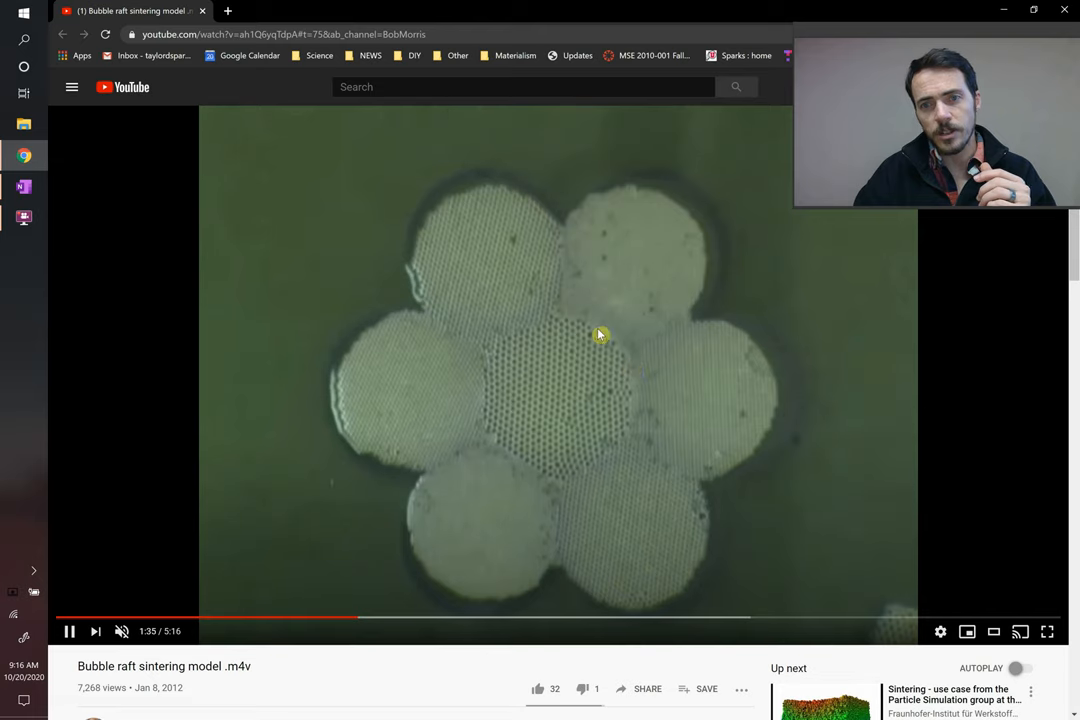
{"action": "mouse_move", "coordinate": [284, 324]}
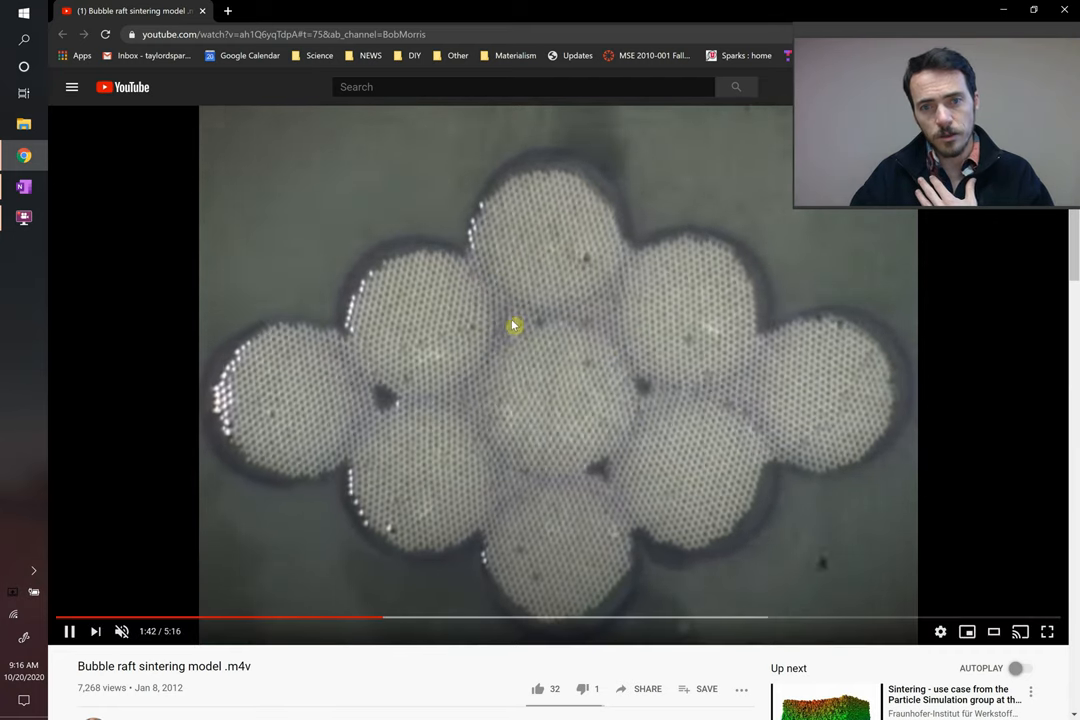
{"action": "mouse_move", "coordinate": [608, 482]}
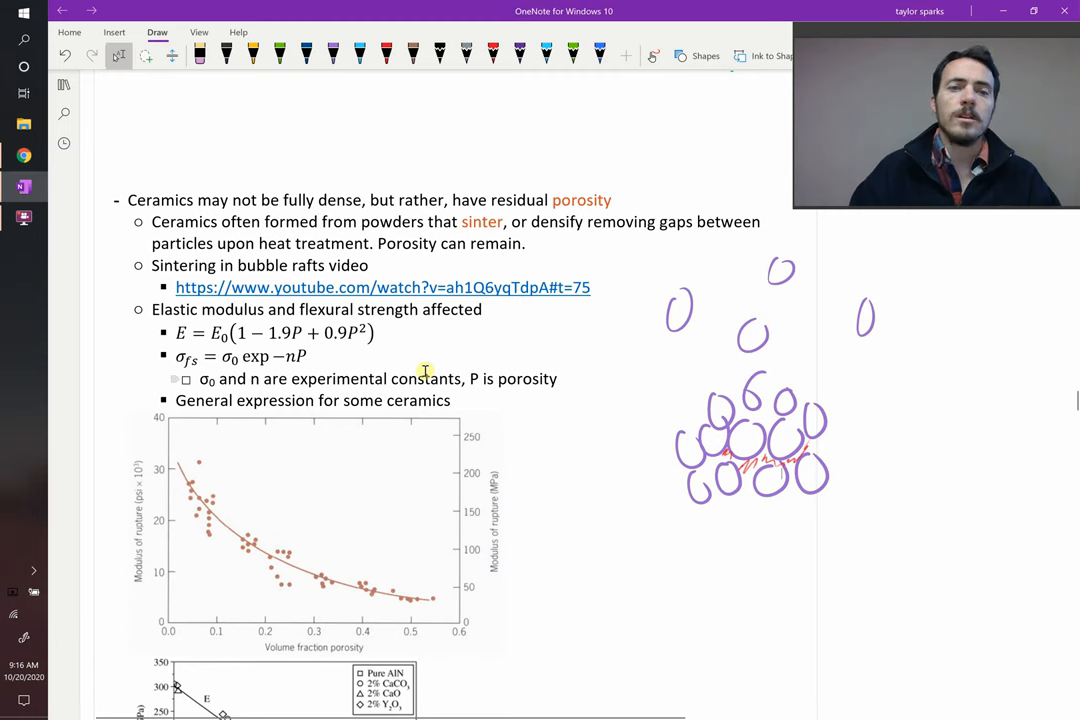
{"action": "scroll", "scroll_direction": "down", "scroll_amount": 3}
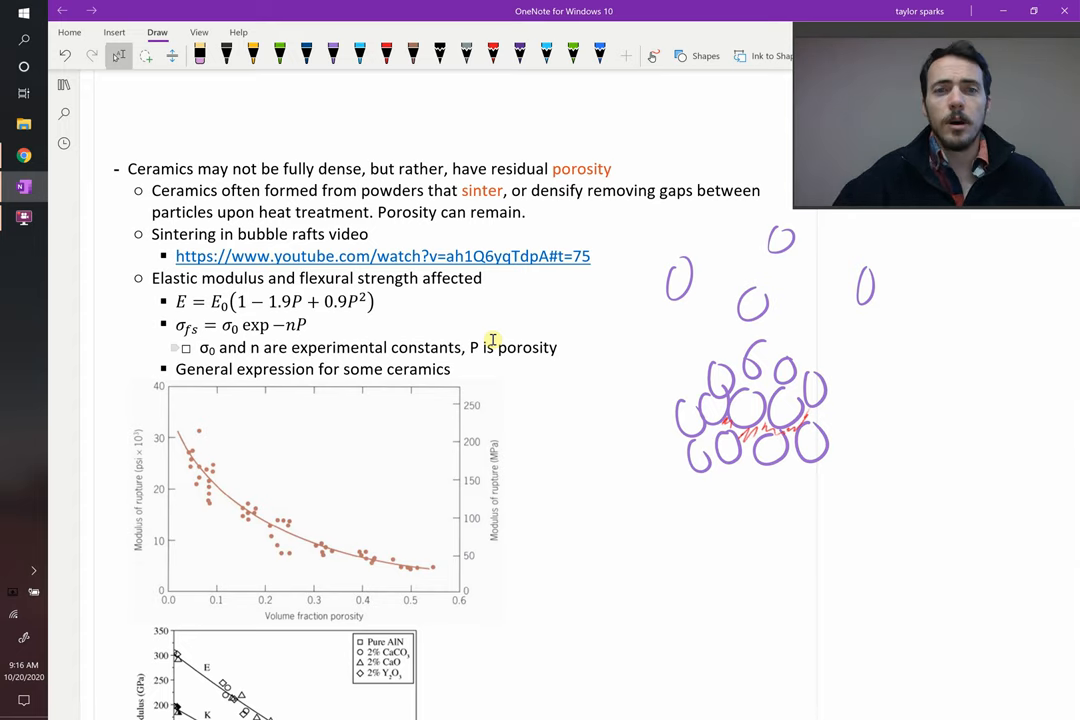
{"action": "scroll", "scroll_direction": "down", "scroll_amount": 3}
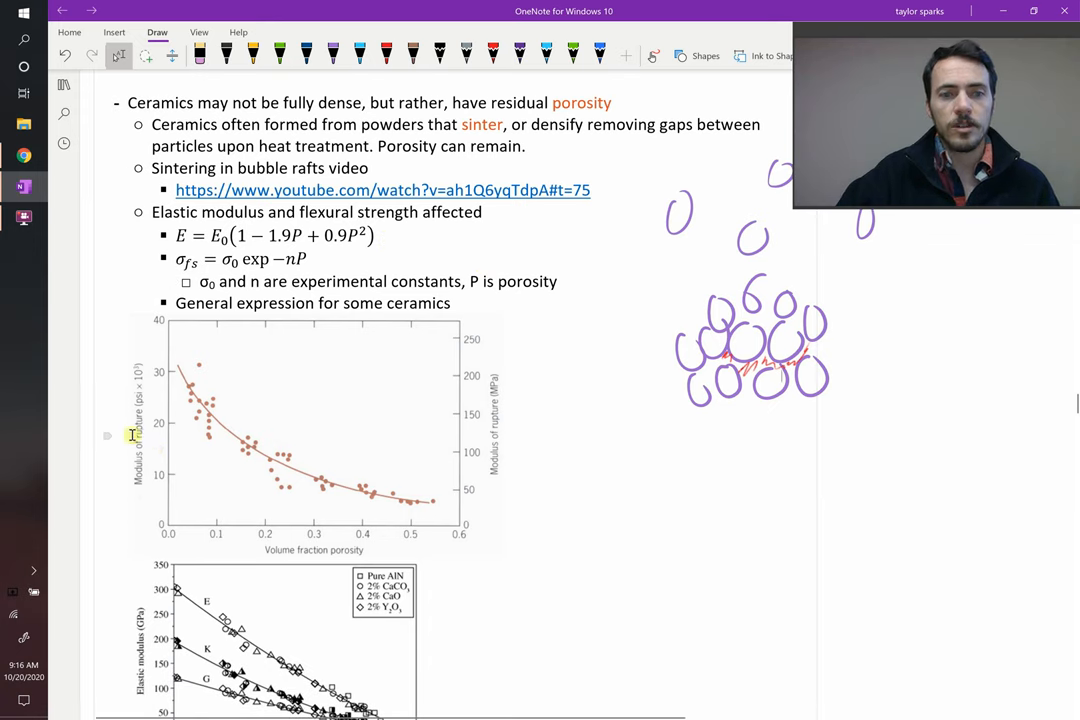
{"action": "mouse_move", "coordinate": [268, 528]}
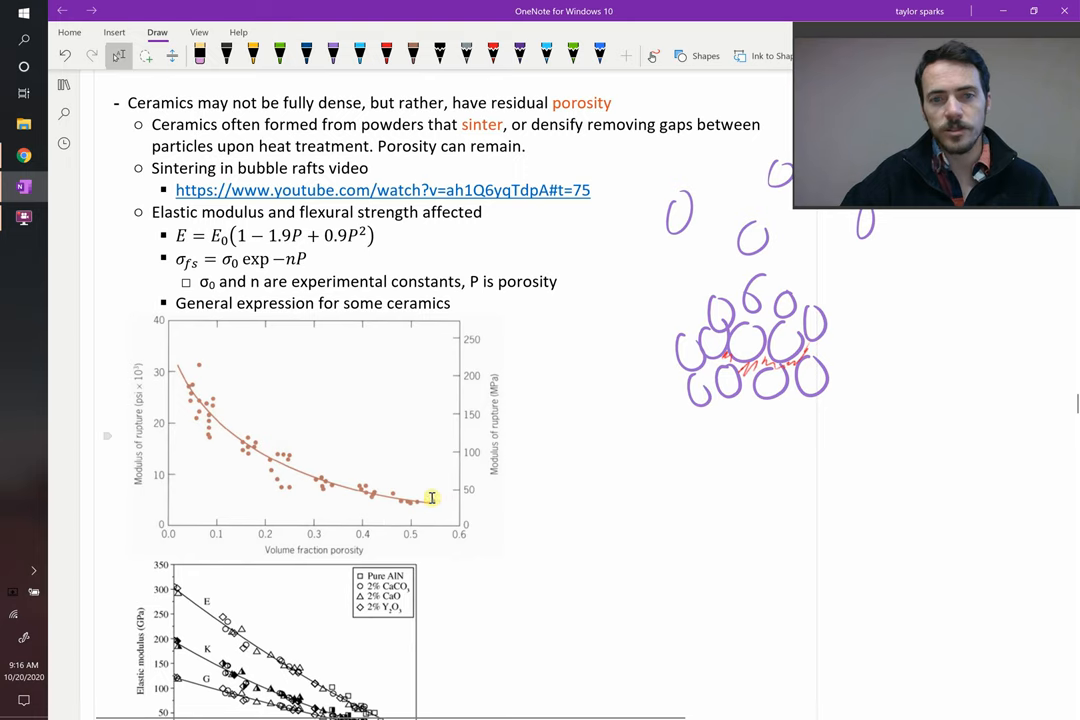
{"action": "scroll", "scroll_direction": "down", "scroll_amount": 3}
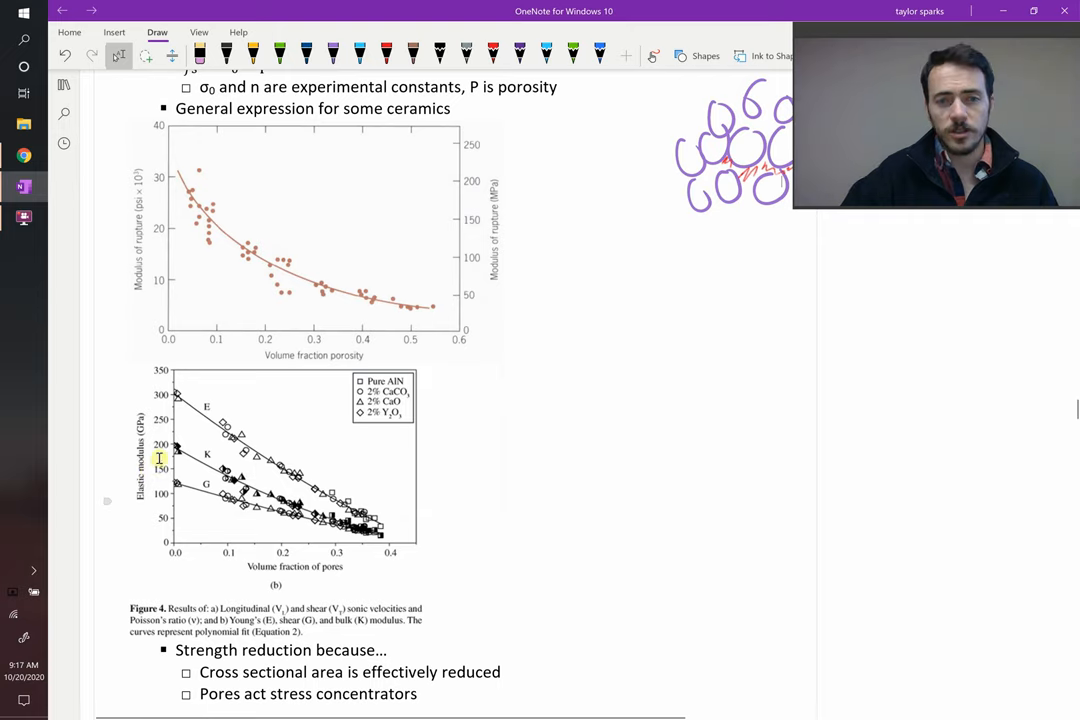
{"action": "mouse_move", "coordinate": [268, 468]}
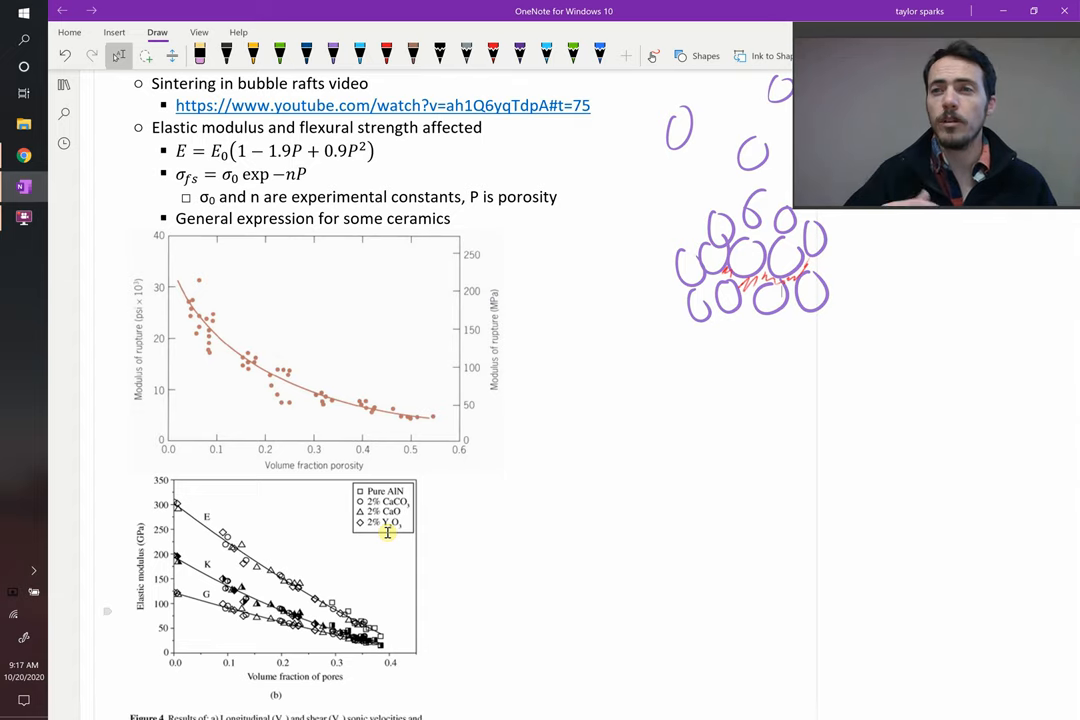
Add width and height dimension arrows around the red hatched porous cross-section.
{"action": "scroll", "scroll_direction": "down", "scroll_amount": 3}
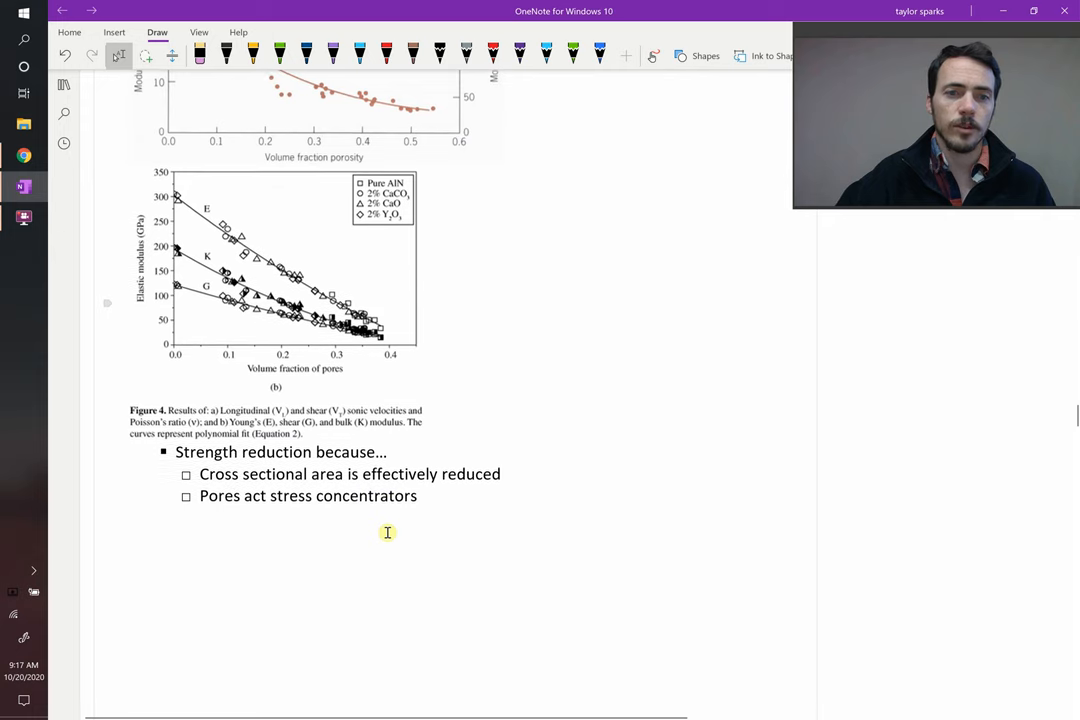
{"action": "scroll", "scroll_direction": "down", "scroll_amount": 3}
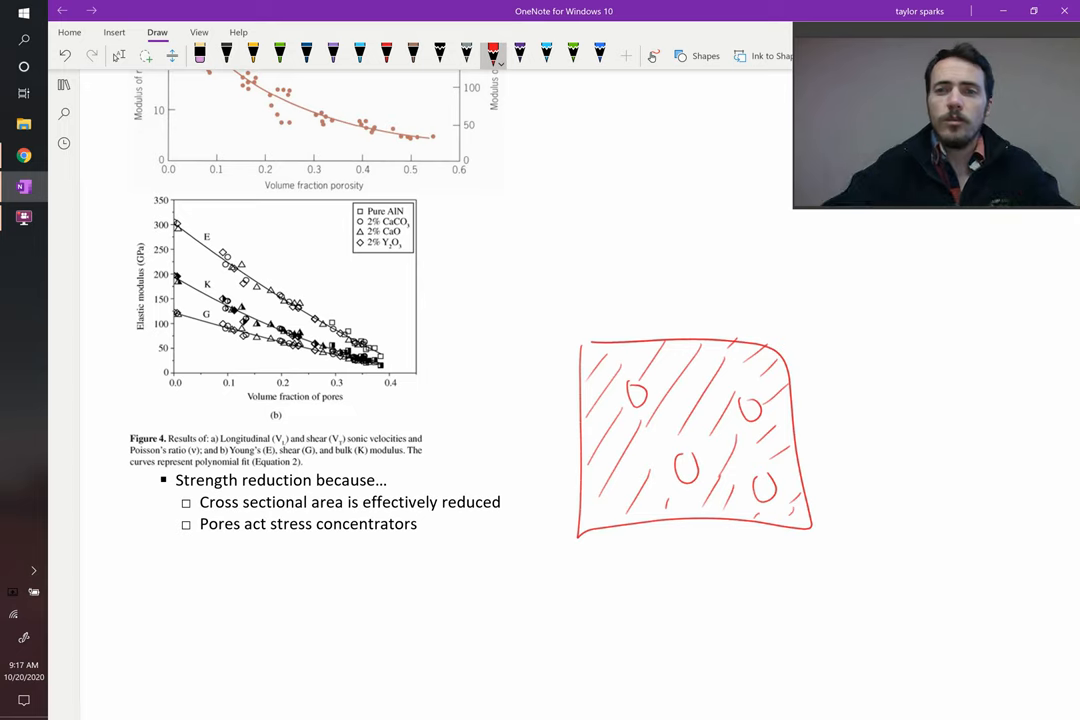
{"action": "left_click_drag", "start_coordinate": [770, 296], "coordinate": [576, 292]}
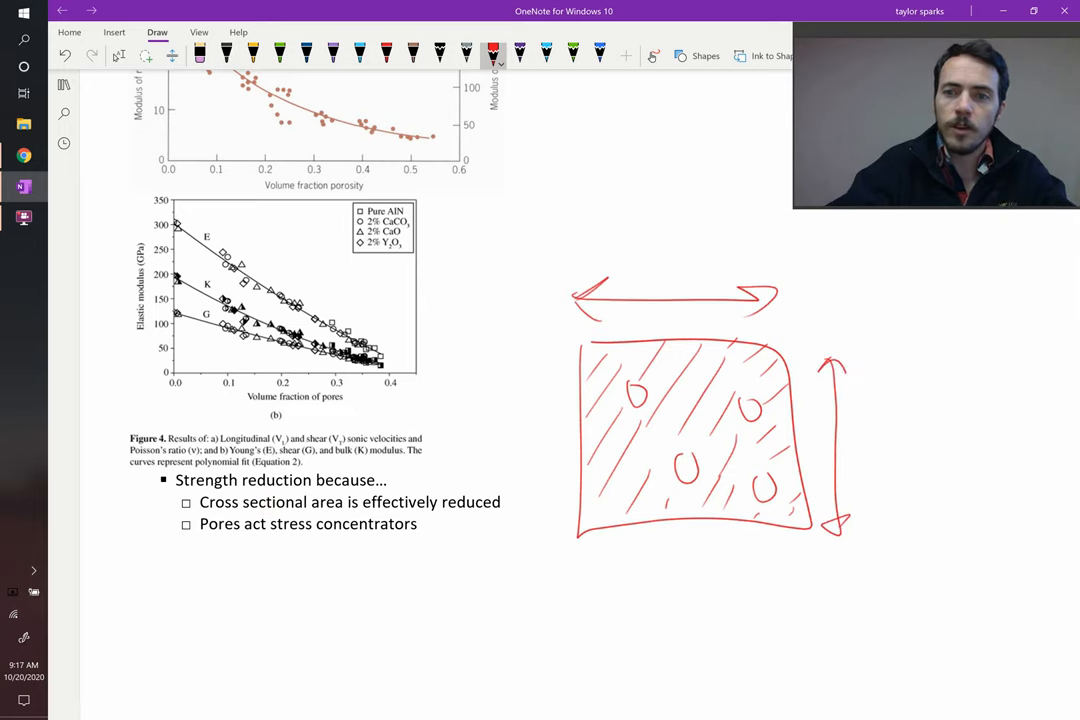
Label the full area A and the reduced effective area A sm beside the block.
{"action": "left_click_drag", "start_coordinate": [904, 270], "coordinate": [880, 330]}
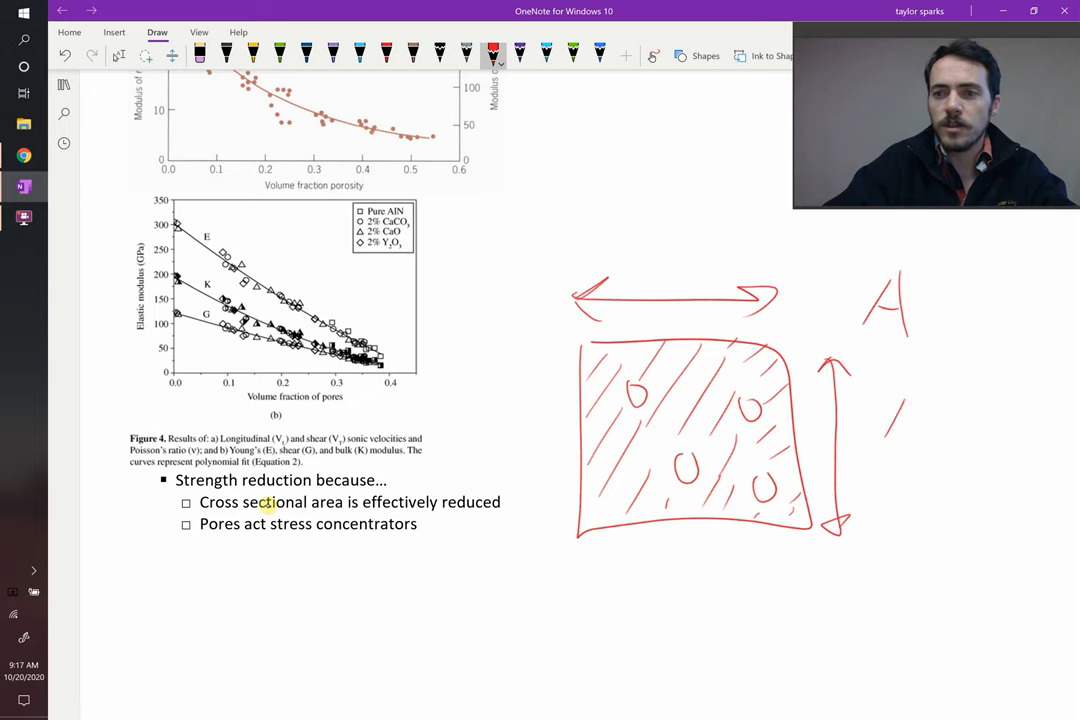
{"action": "left_click_drag", "start_coordinate": [884, 420], "coordinate": [960, 456]}
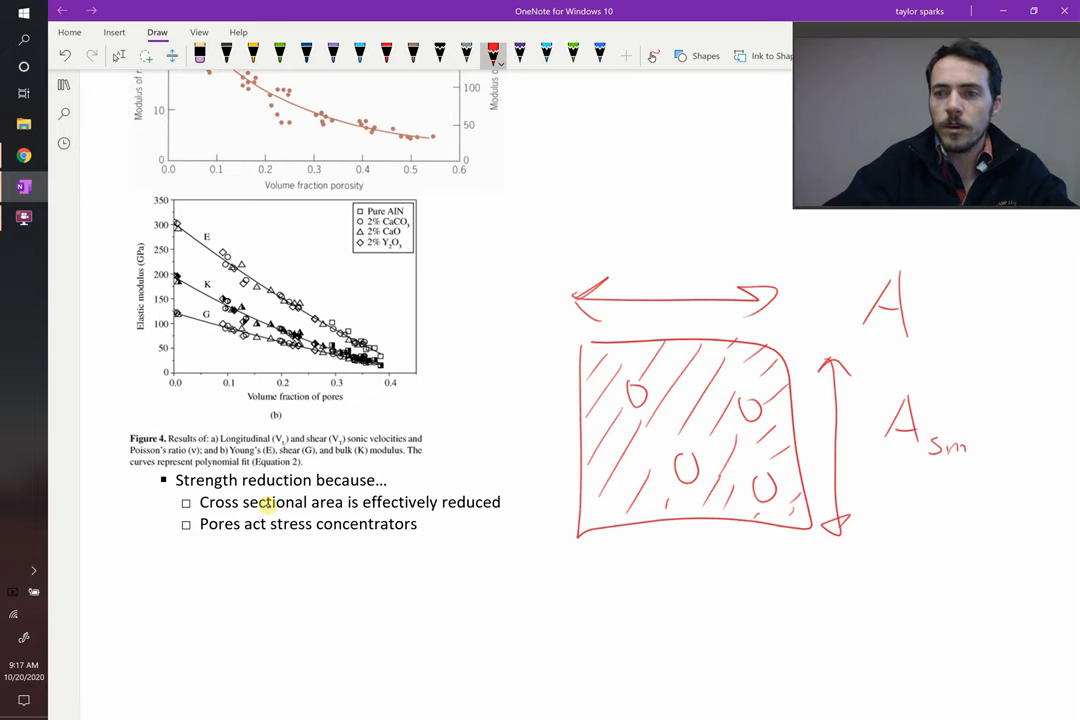